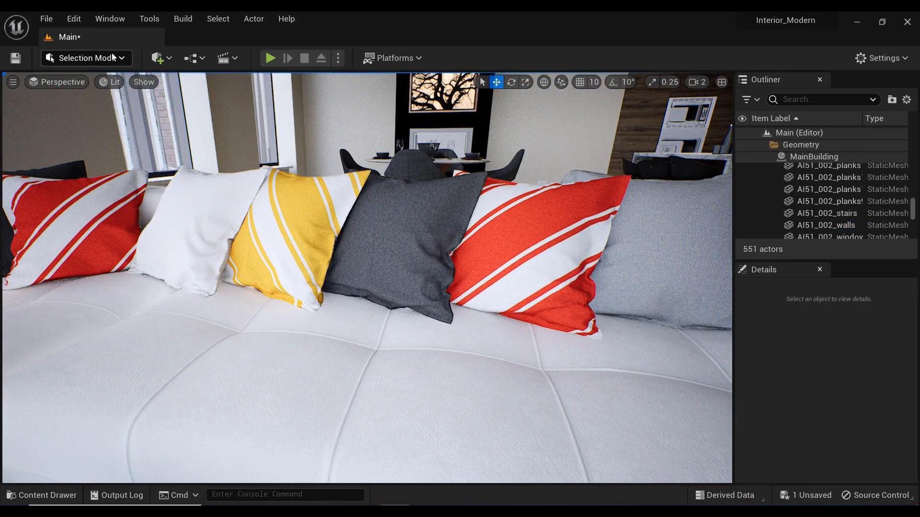
Switch the editor to Modeling Mode and scroll the tool palette down to the UVs section
{"action": "left_click", "coordinate": [87, 58]}
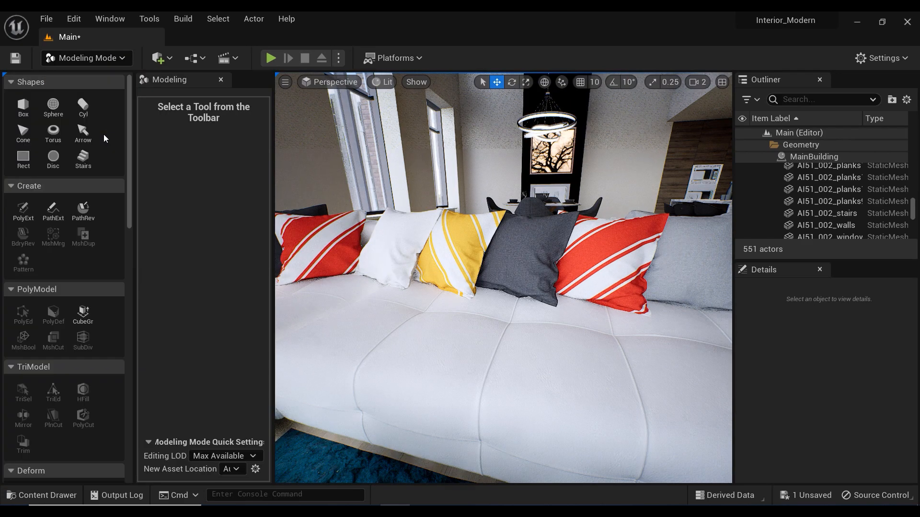
{"action": "scroll", "scroll_direction": "down", "scroll_amount": 3}
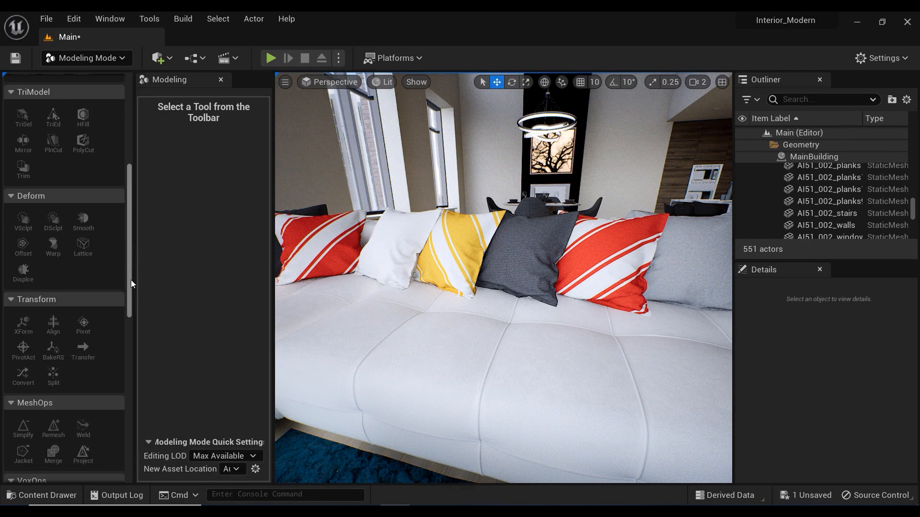
{"action": "scroll", "scroll_direction": "down", "scroll_amount": 3}
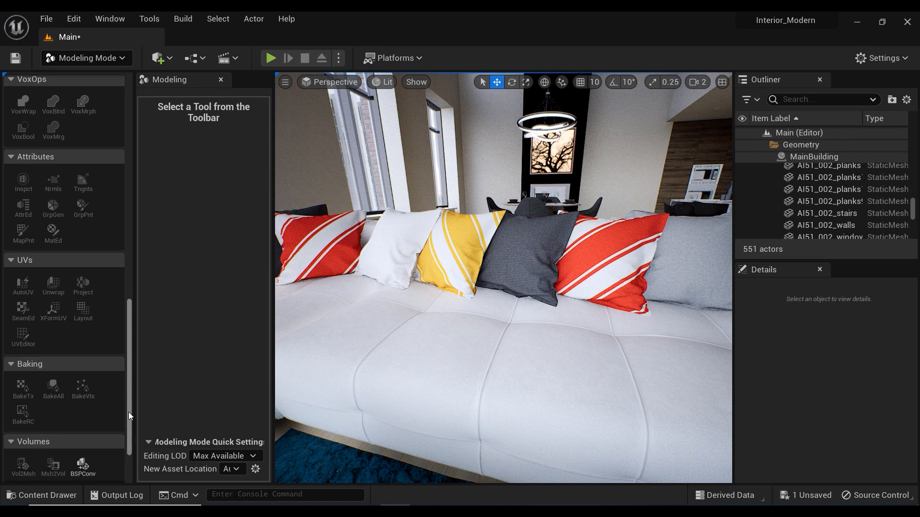
{"action": "mouse_move", "coordinate": [451, 265]}
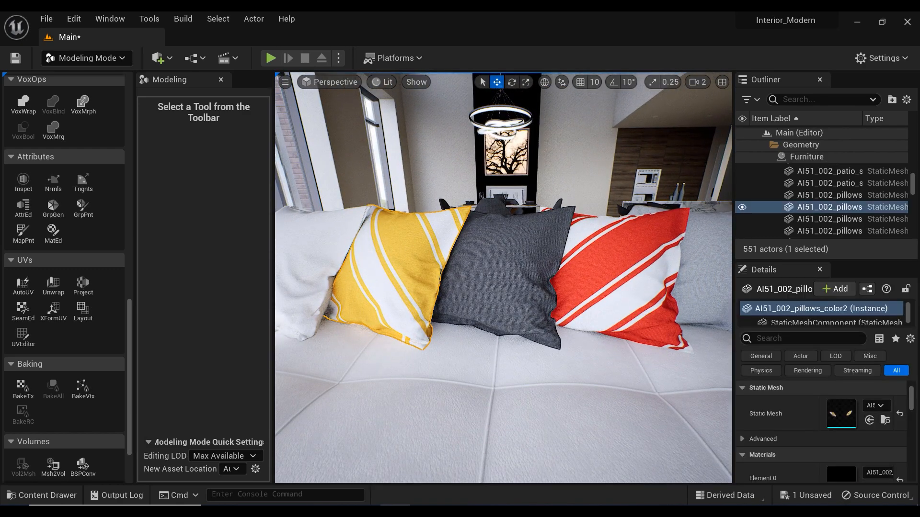
{"action": "mouse_move", "coordinate": [53, 310]}
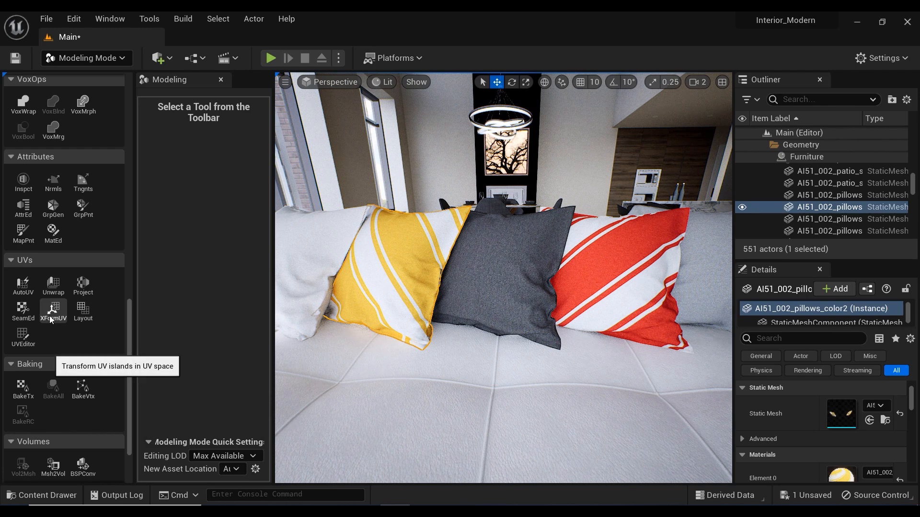
Rotate the yellow pillow's UV island with the XFormUV gizmo so its stripes run at a new diagonal angle
{"action": "left_click", "coordinate": [53, 310]}
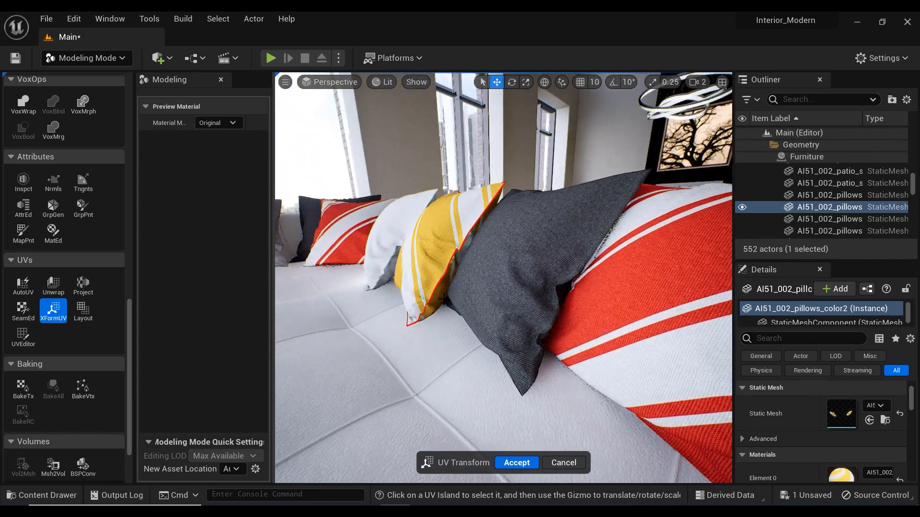
{"action": "left_click", "coordinate": [426, 276]}
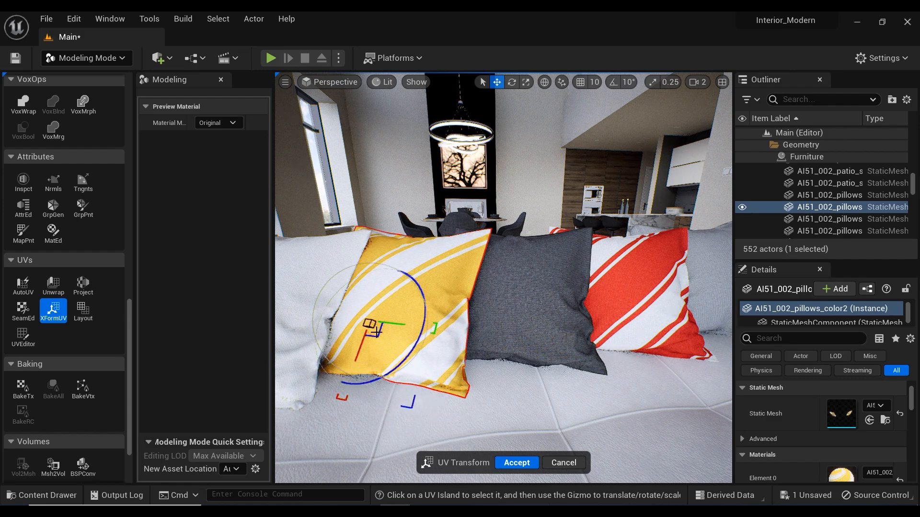
{"action": "left_click_drag", "start_coordinate": [376, 328], "coordinate": [399, 314]}
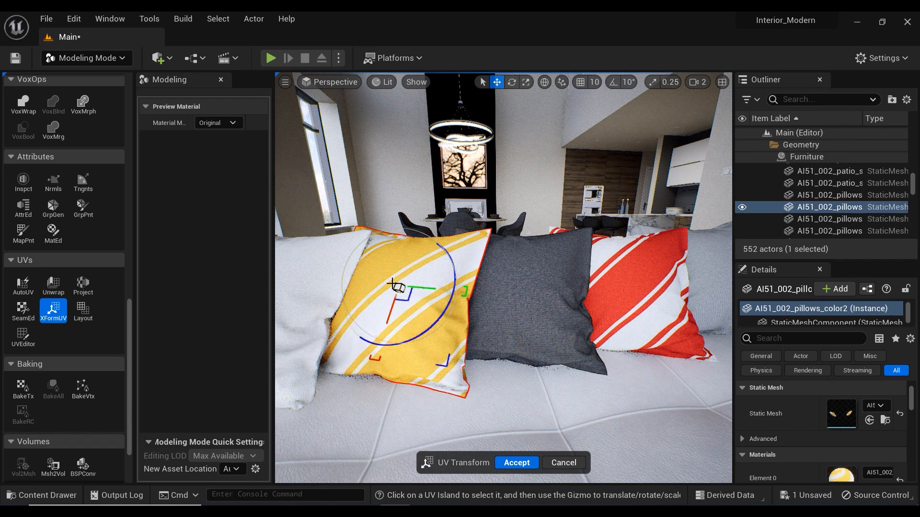
{"action": "left_click_drag", "start_coordinate": [397, 288], "coordinate": [429, 318]}
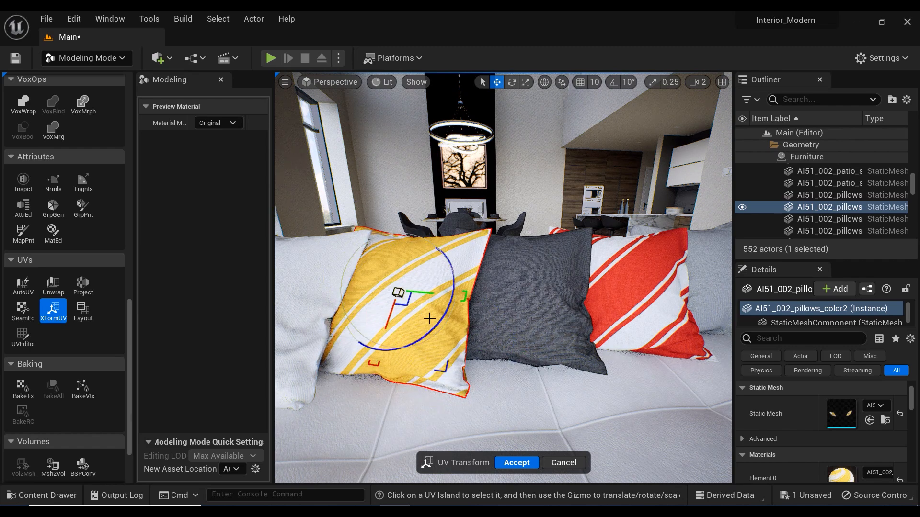
{"action": "left_click_drag", "start_coordinate": [399, 293], "coordinate": [437, 296]}
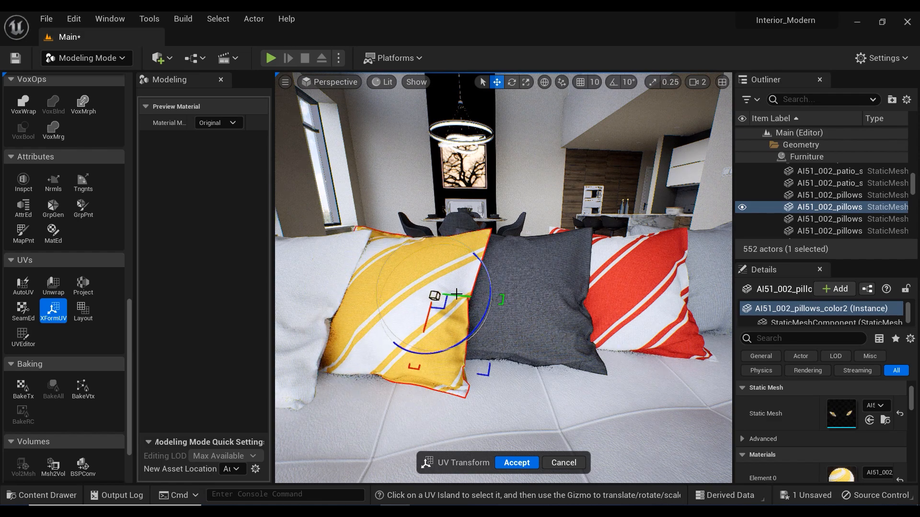
{"action": "left_click_drag", "start_coordinate": [458, 294], "coordinate": [427, 307]}
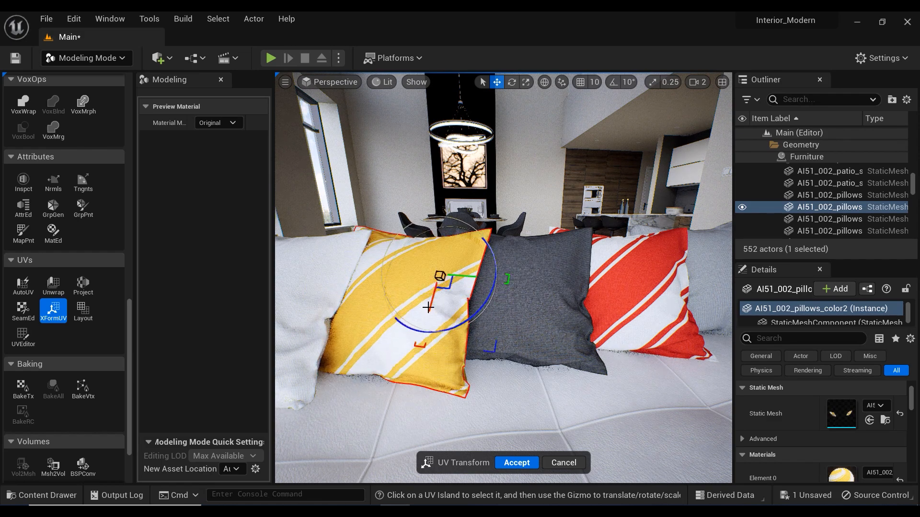
{"action": "left_click_drag", "start_coordinate": [439, 276], "coordinate": [409, 311]}
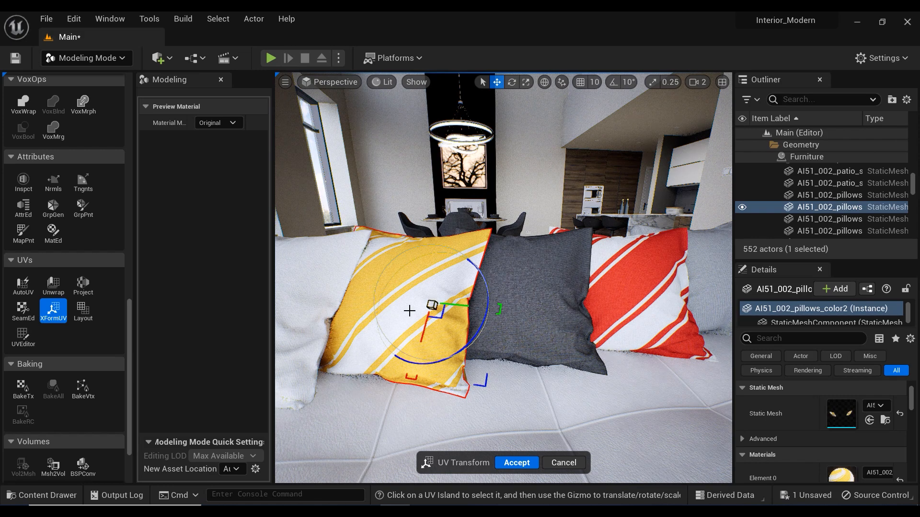
{"action": "mouse_move", "coordinate": [515, 463]}
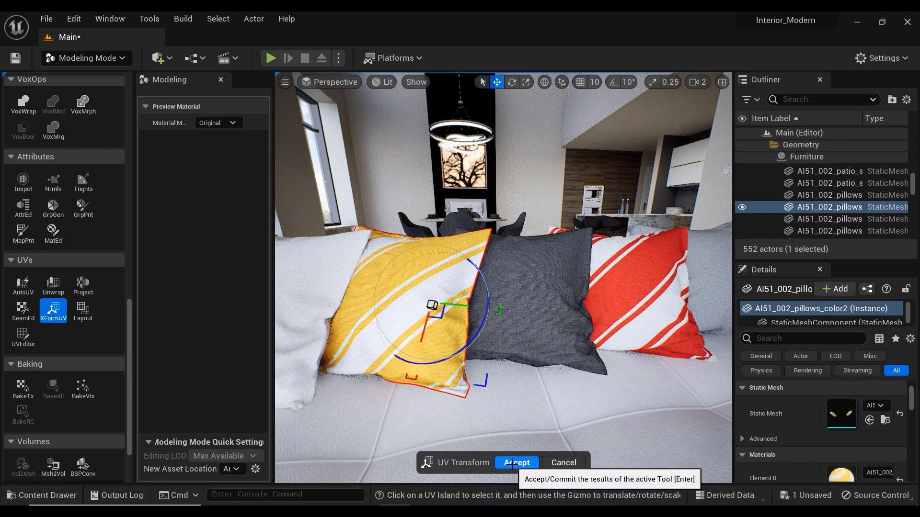
Accept the UV Transform to commit the pillow's rotated stripe pattern
{"action": "left_click", "coordinate": [516, 463]}
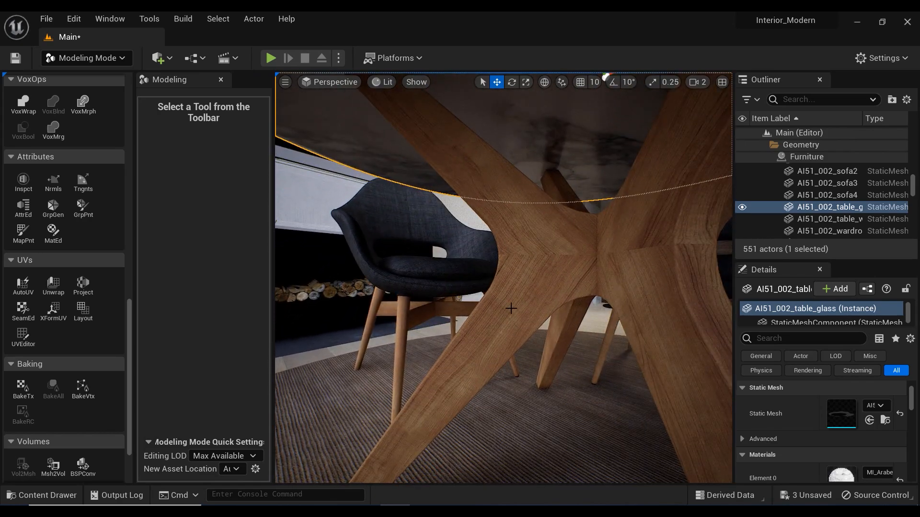
Select table_wood and rotate the lower leg's UV island so the grain runs along the leg
{"action": "left_click", "coordinate": [827, 218]}
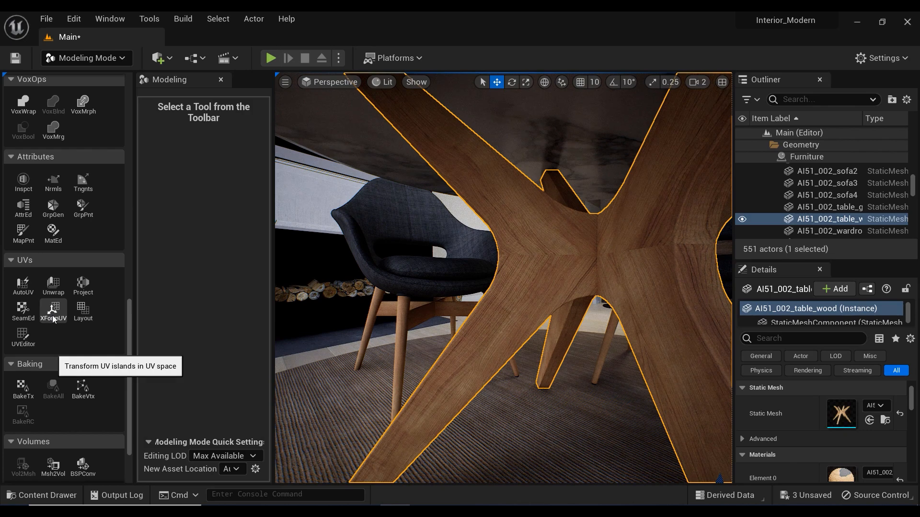
{"action": "left_click", "coordinate": [53, 309]}
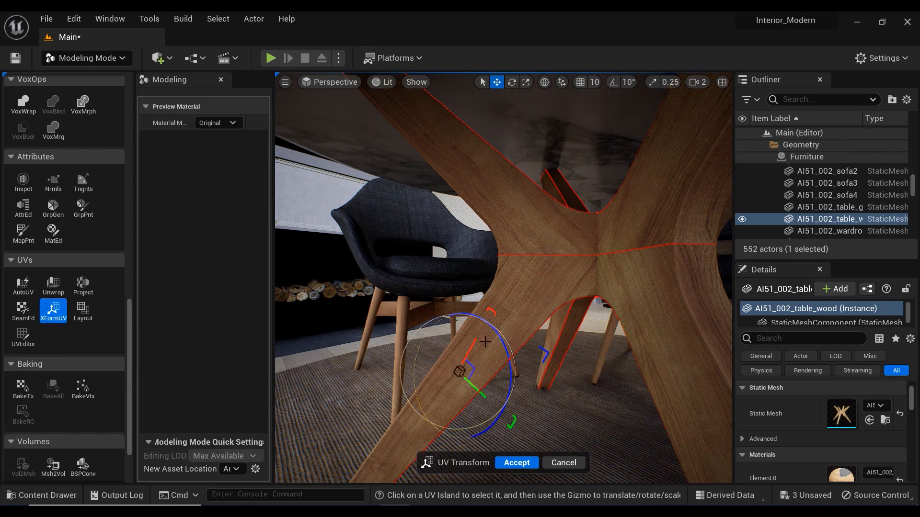
{"action": "left_click_drag", "start_coordinate": [481, 370], "coordinate": [496, 326]}
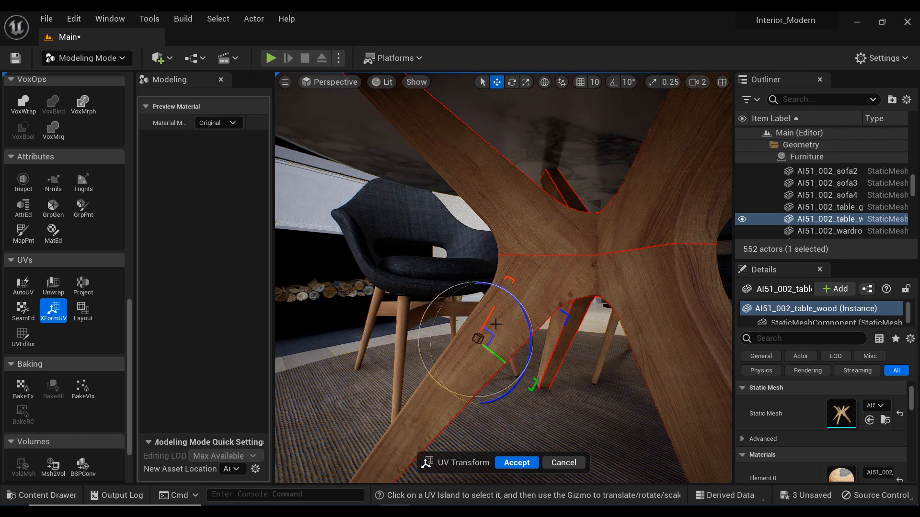
{"action": "left_click_drag", "start_coordinate": [495, 326], "coordinate": [464, 367]}
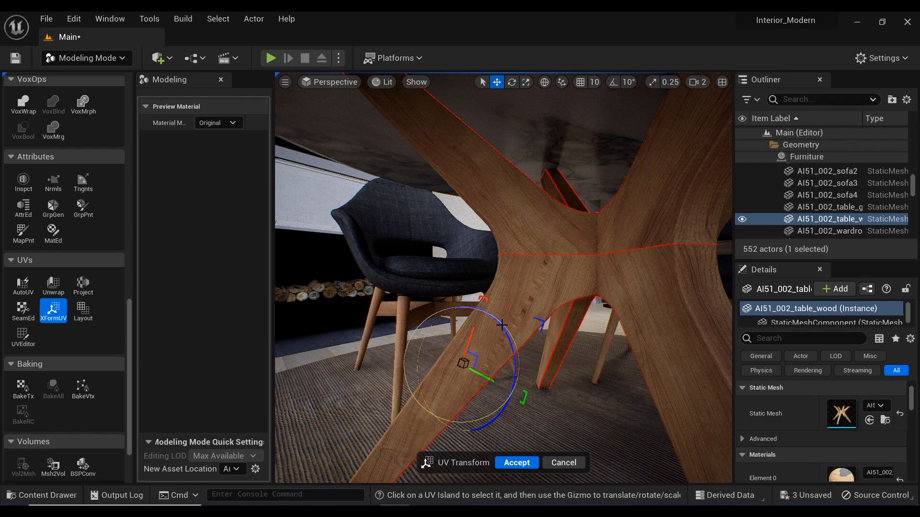
{"action": "left_click_drag", "start_coordinate": [502, 326], "coordinate": [506, 340]}
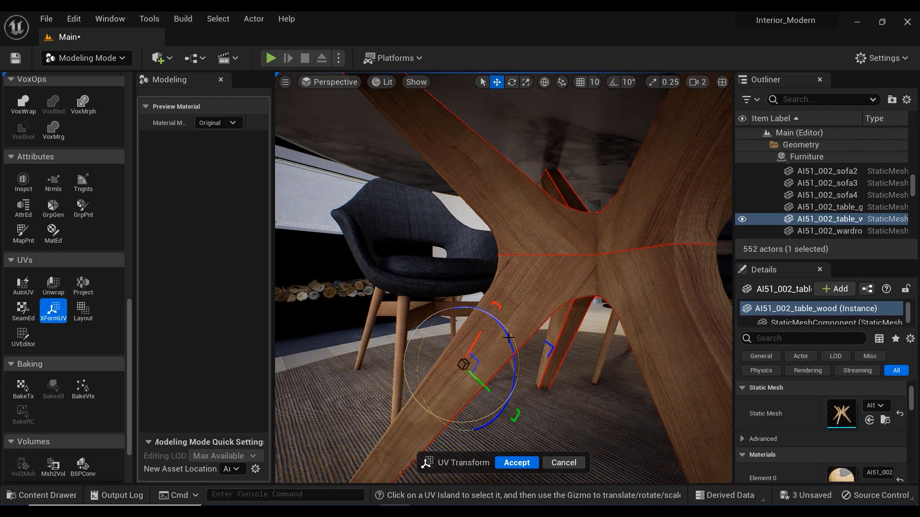
{"action": "left_click_drag", "start_coordinate": [464, 364], "coordinate": [481, 182]}
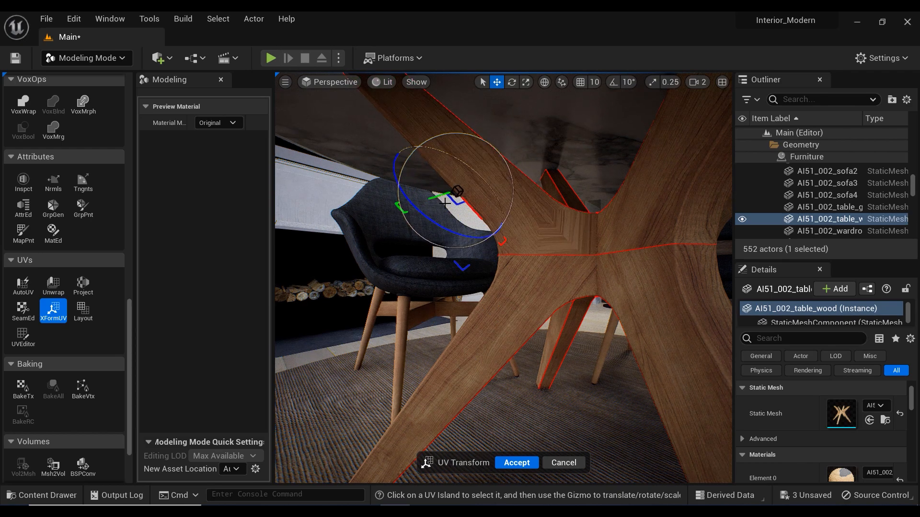
Rotate the upper leg's wood grain to match and accept the table base changes
{"action": "left_click_drag", "start_coordinate": [448, 202], "coordinate": [466, 188]}
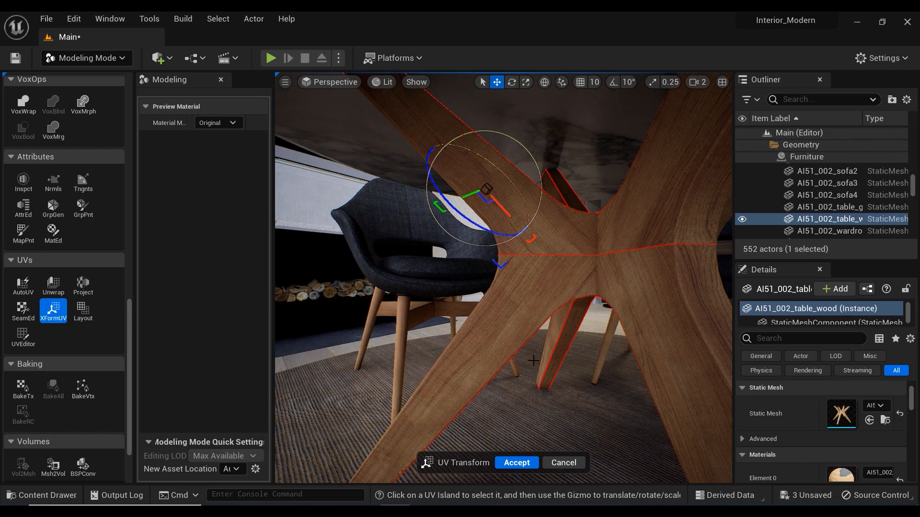
{"action": "left_click", "coordinate": [515, 463]}
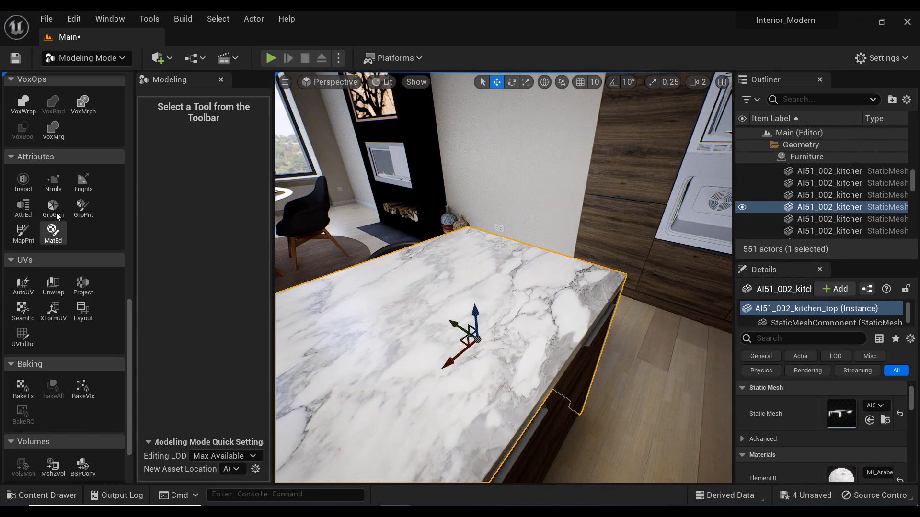
Rotate the kitchen_top marble veining with XFormUV and accept the result
{"action": "left_click", "coordinate": [53, 310]}
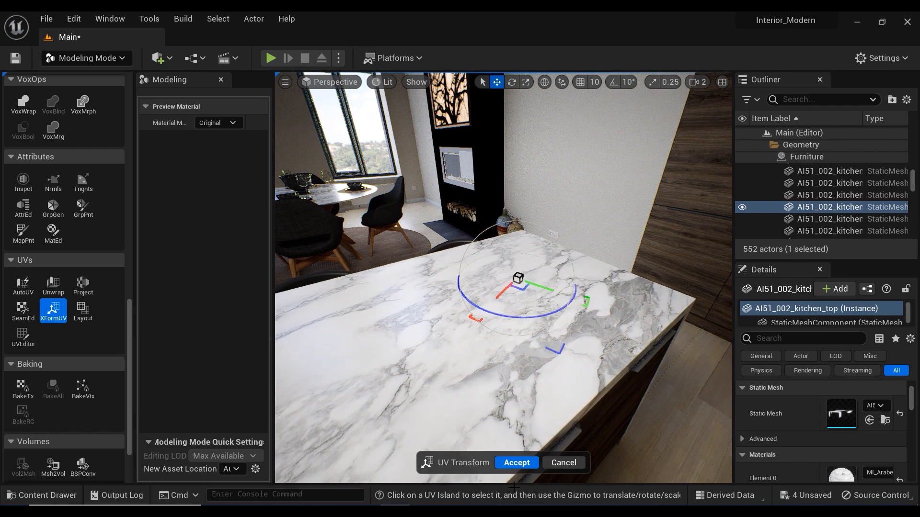
{"action": "left_click", "coordinate": [515, 463]}
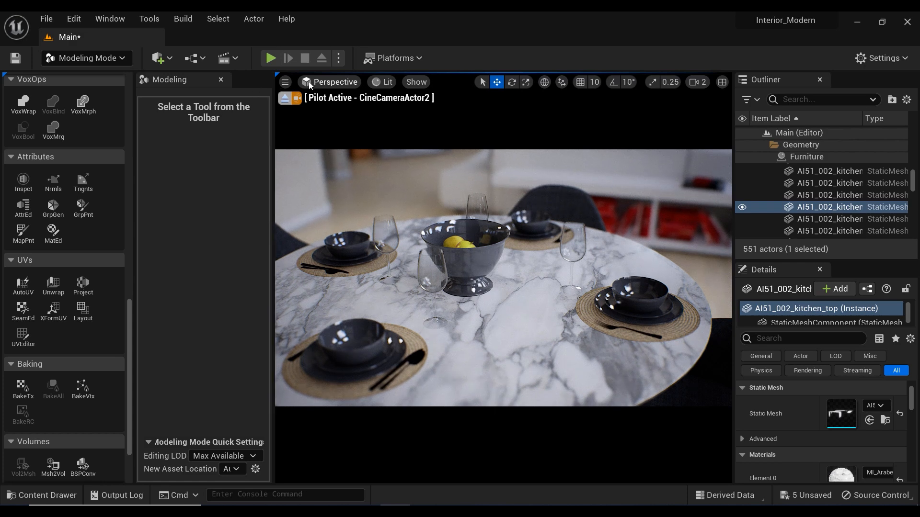
Pilot the CineCameraActor from Placed Cameras to frame the sofa and its pillows
{"action": "left_click", "coordinate": [335, 81]}
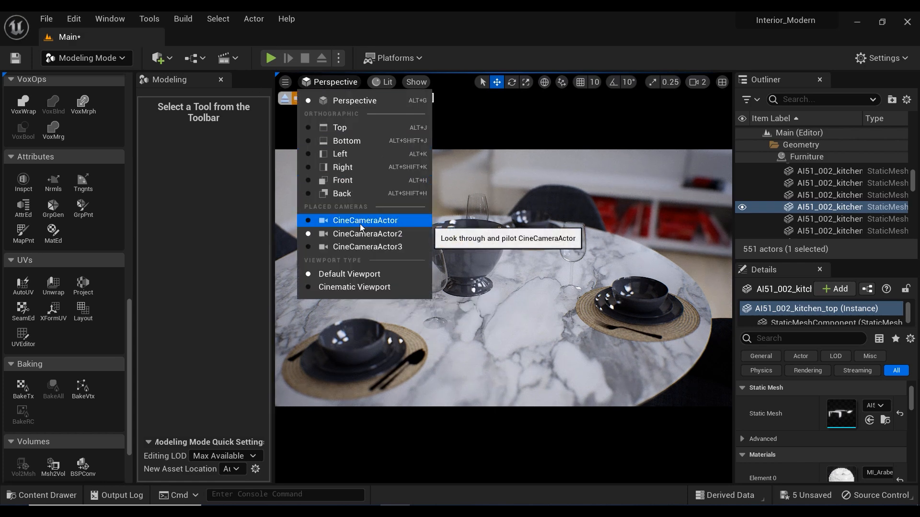
{"action": "left_click", "coordinate": [365, 220]}
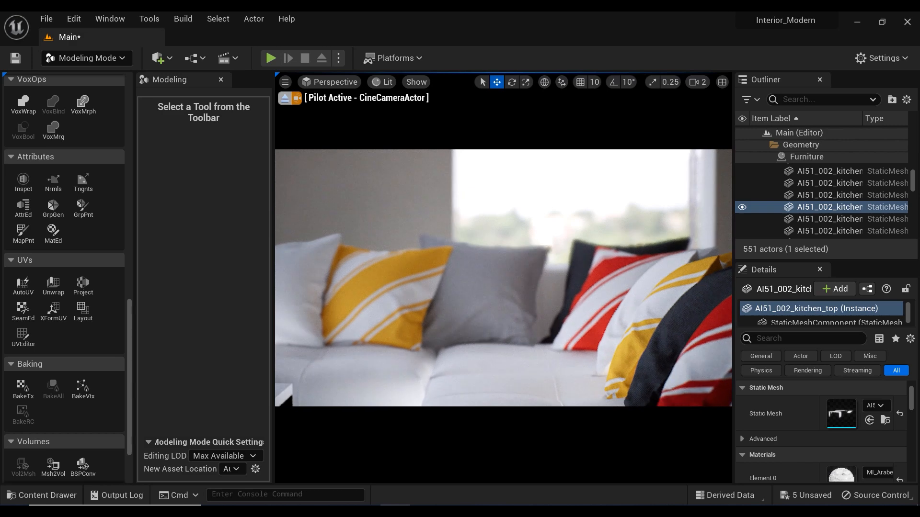